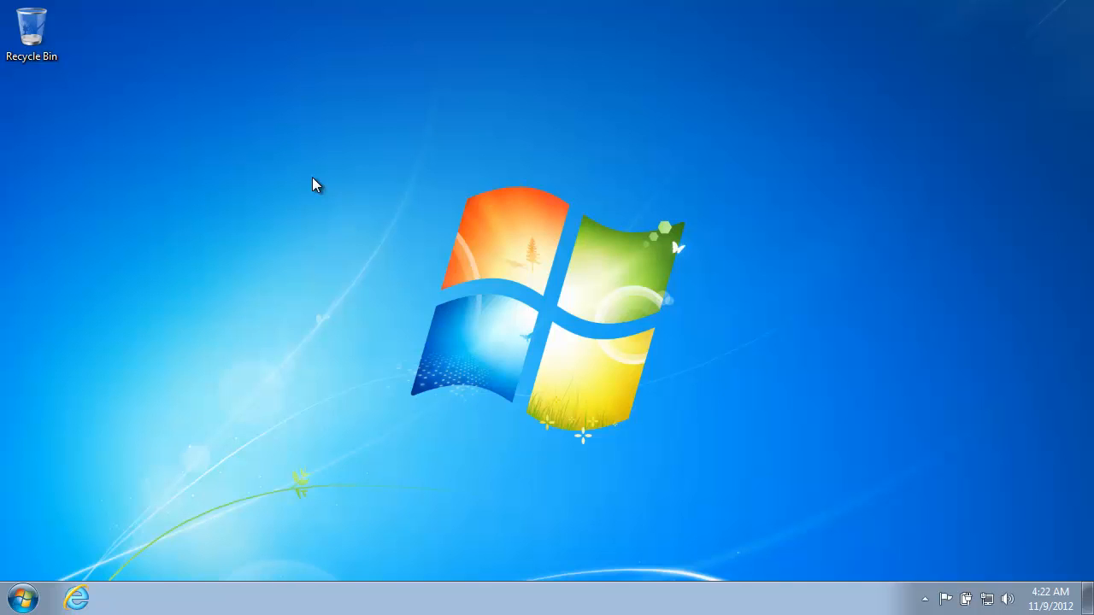
pyautogui.moveTo(94, 366)
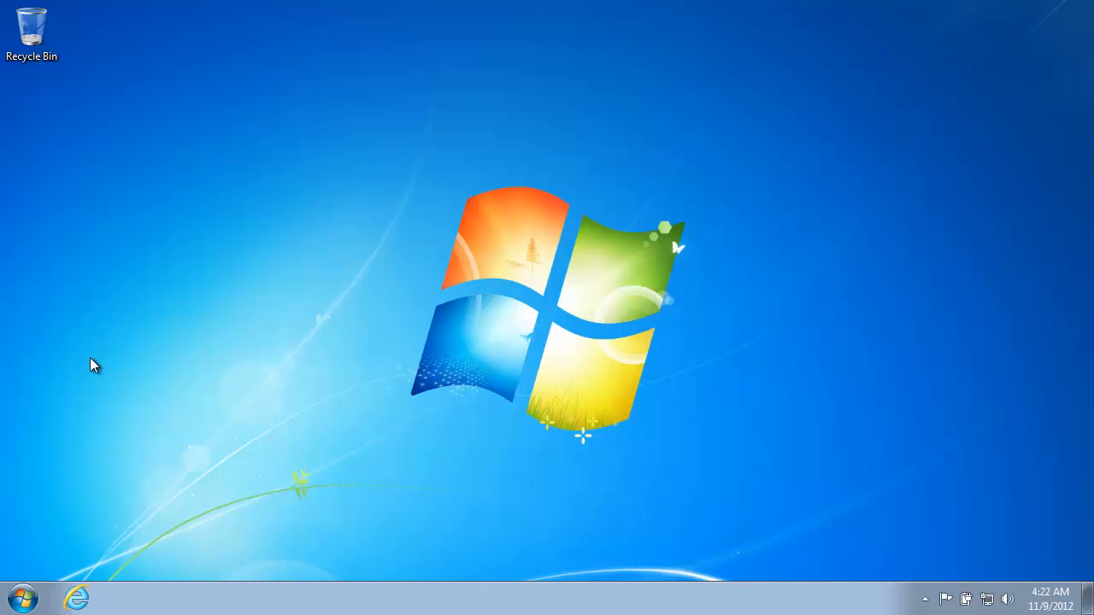
pyautogui.moveTo(109, 499)
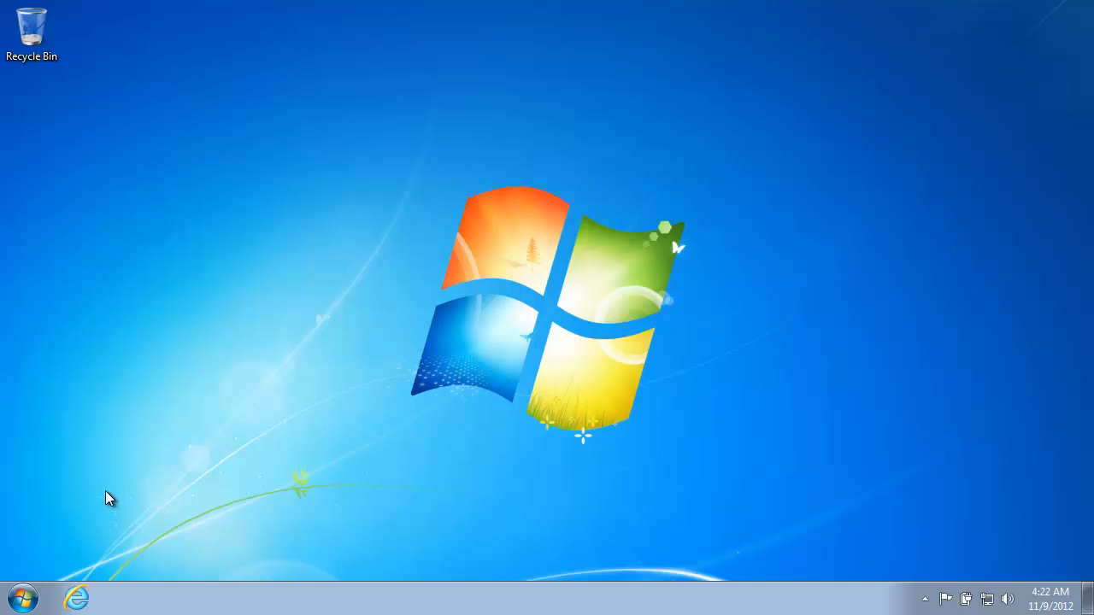
pyautogui.moveTo(120, 503)
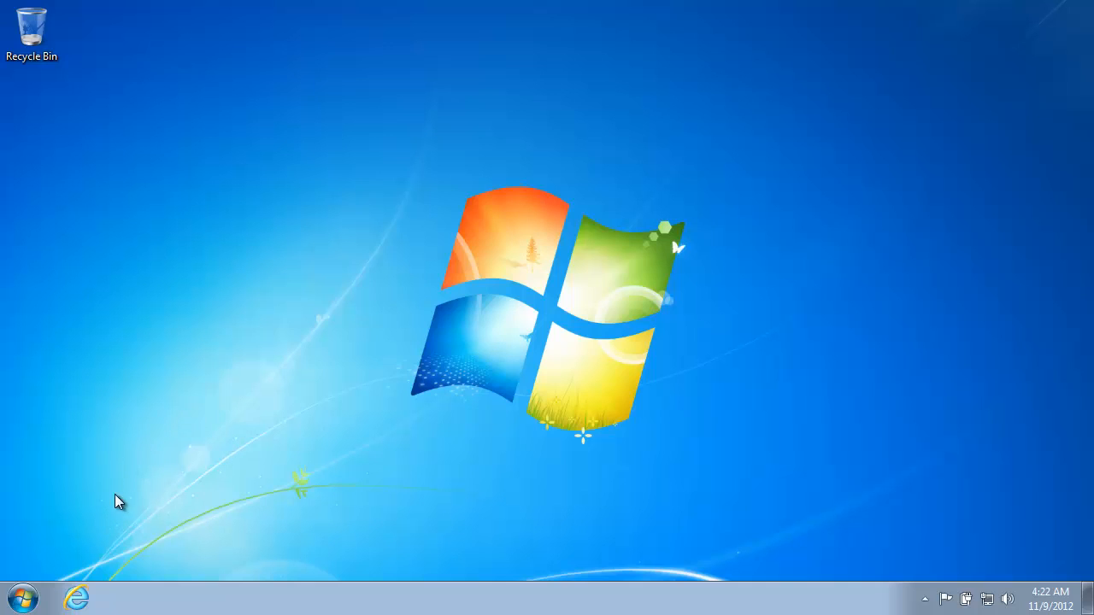
pyautogui.moveTo(77, 598)
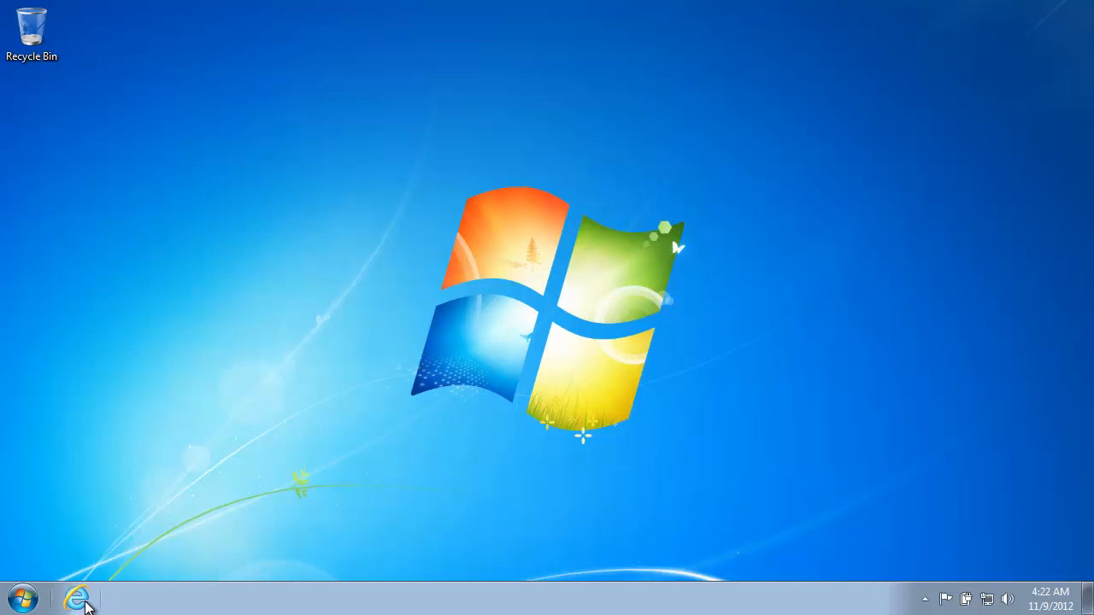
# - Browse atomicgamer.com to the Slender v0.9.7 Beta for Windows page and its Download Servers list
pyautogui.click(77, 599)
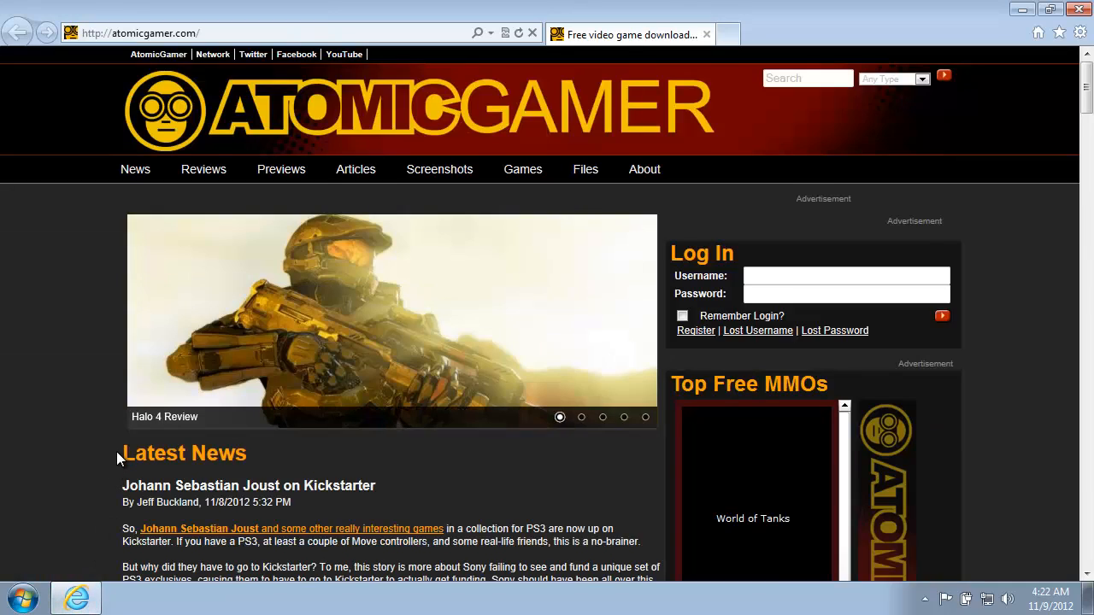
pyautogui.scroll(-3)
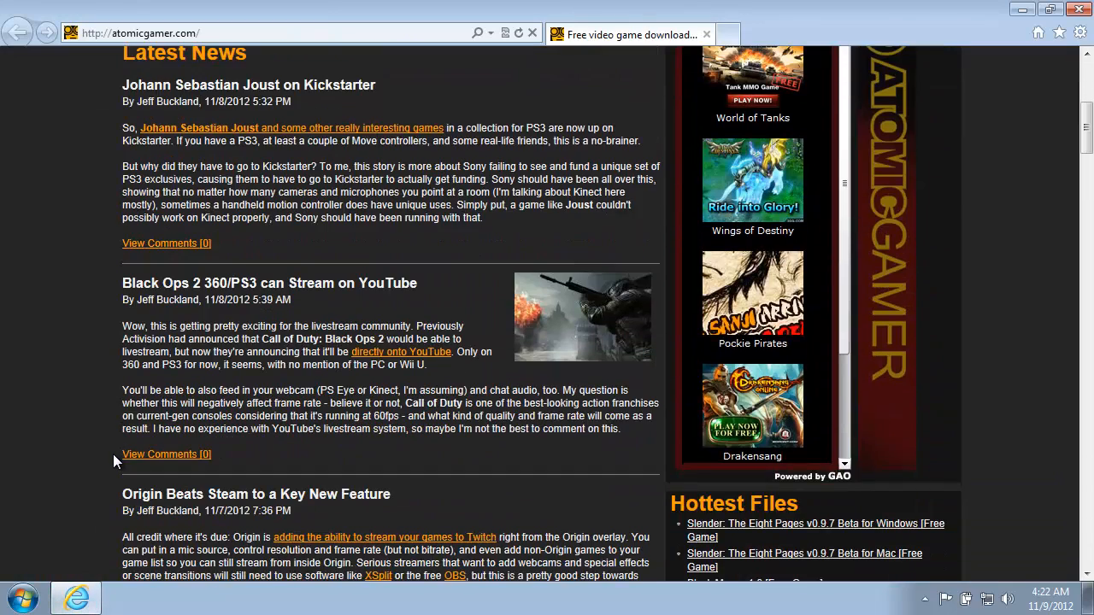
pyautogui.scroll(-3)
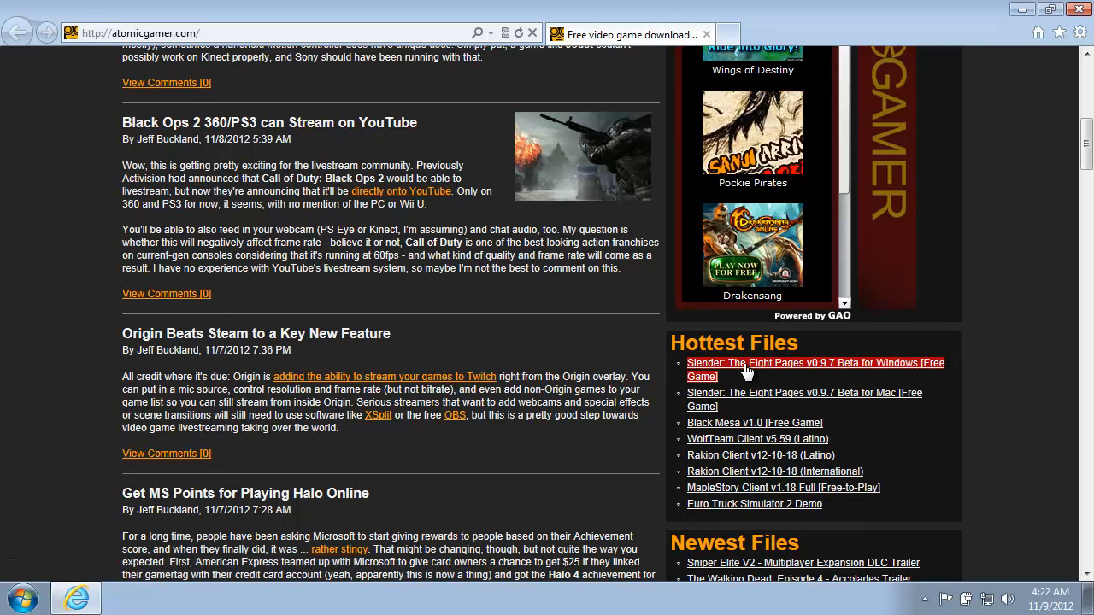
pyautogui.click(813, 362)
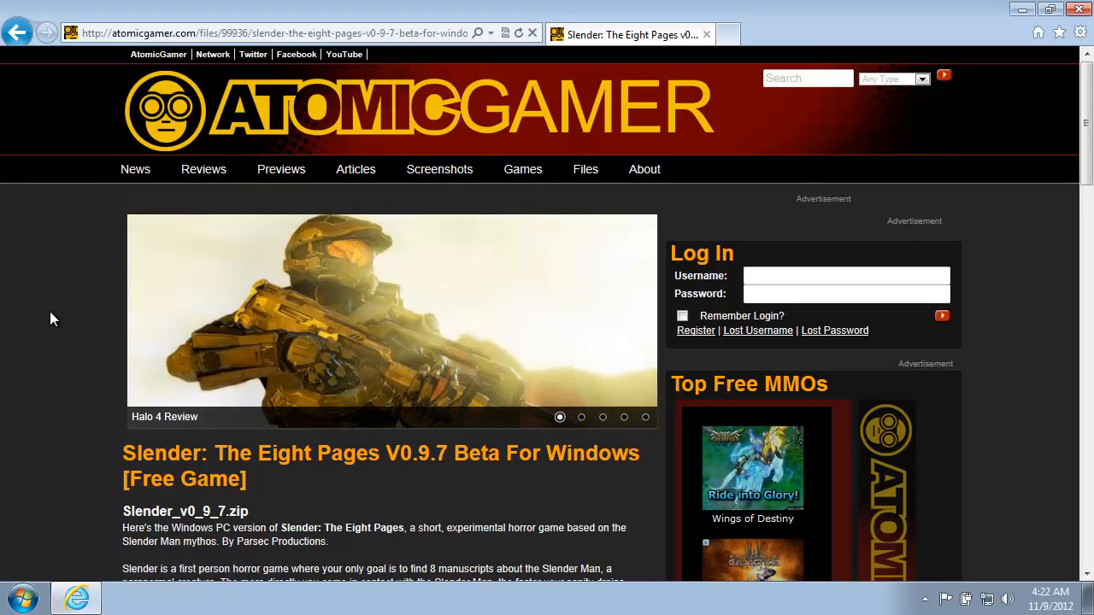
pyautogui.scroll(-3)
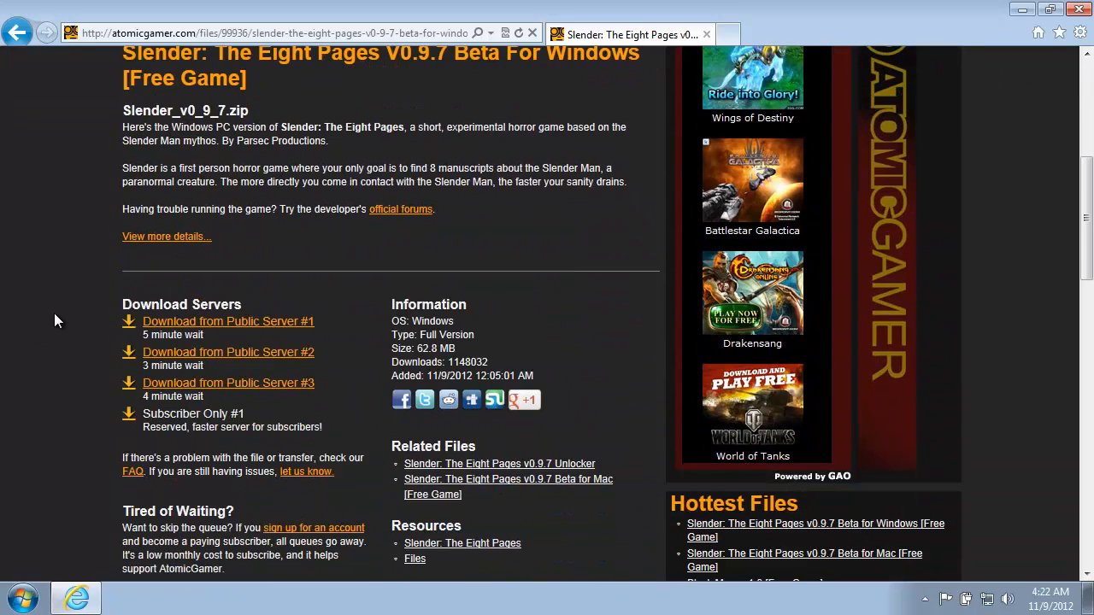
pyautogui.moveTo(362, 412)
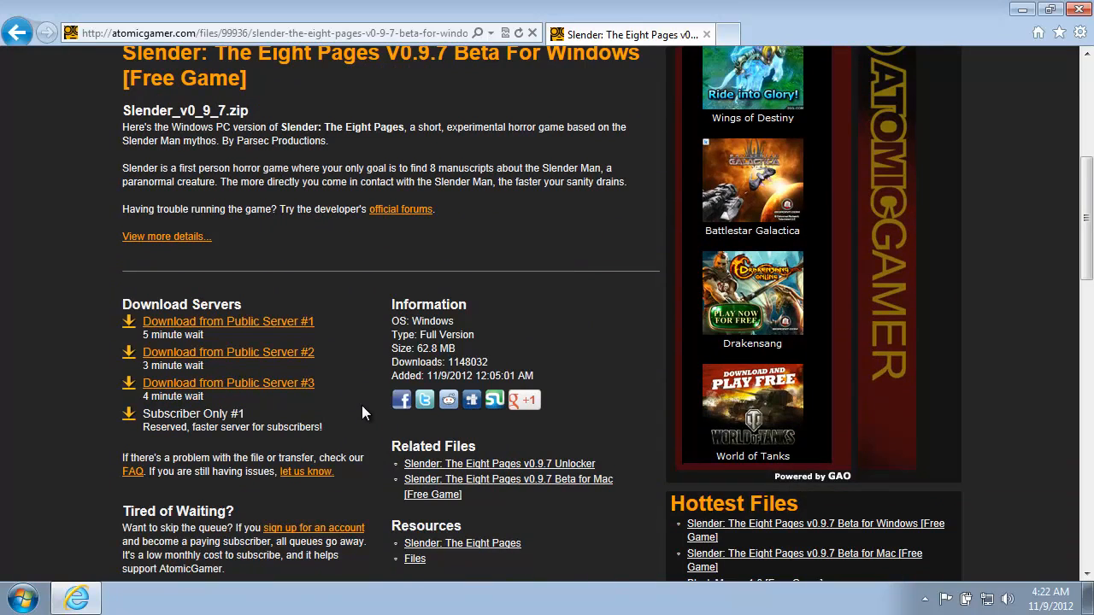
pyautogui.moveTo(307, 423)
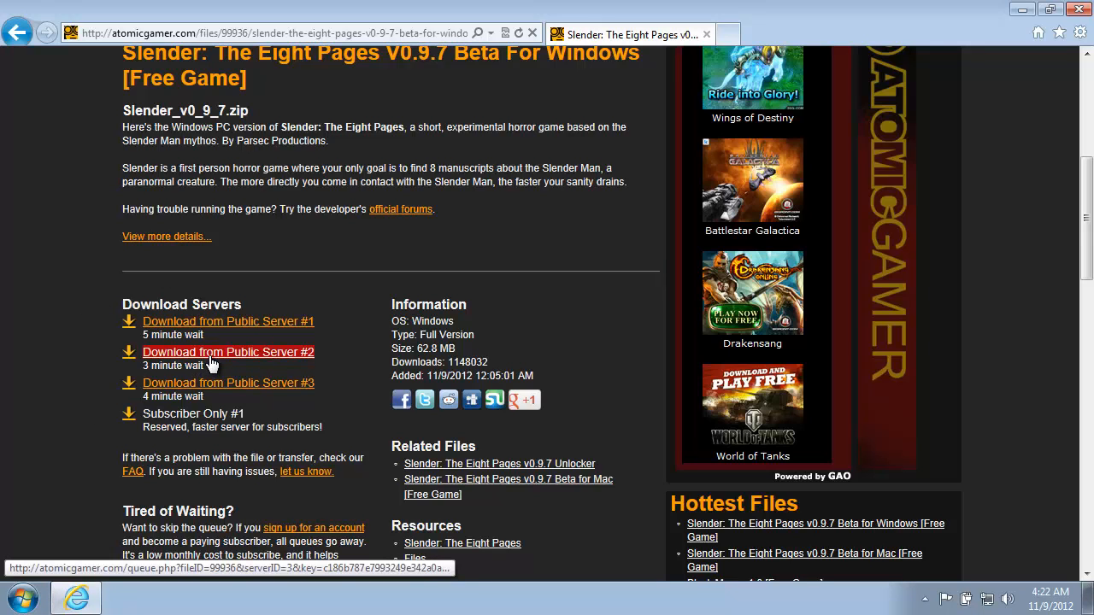
# - Download from Public Server #2 and confirm Download Now once the countdown ends
pyautogui.click(229, 352)
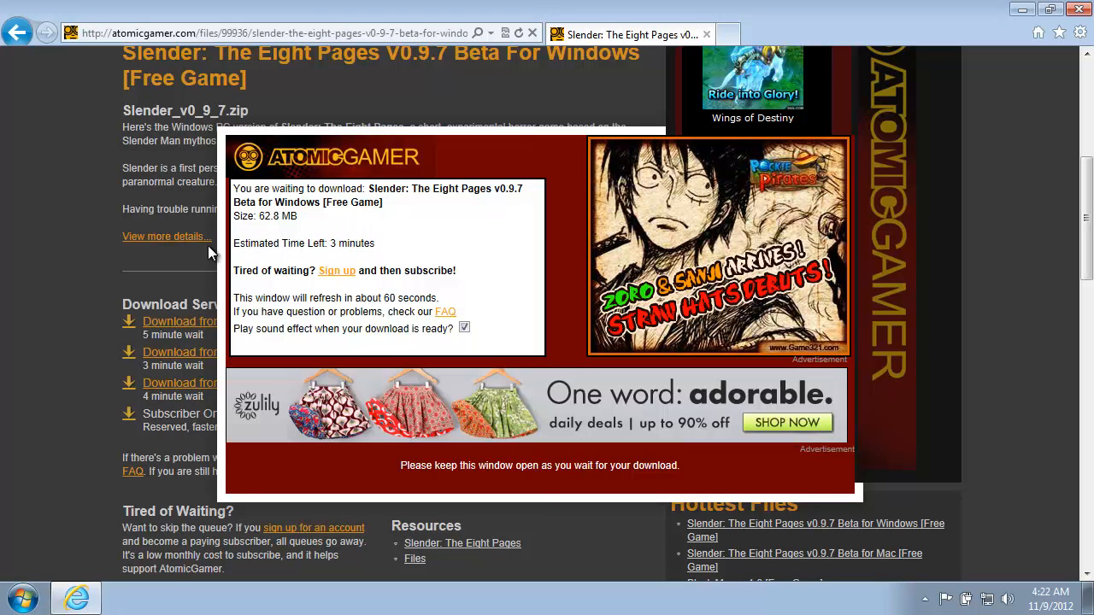
pyautogui.moveTo(374, 241)
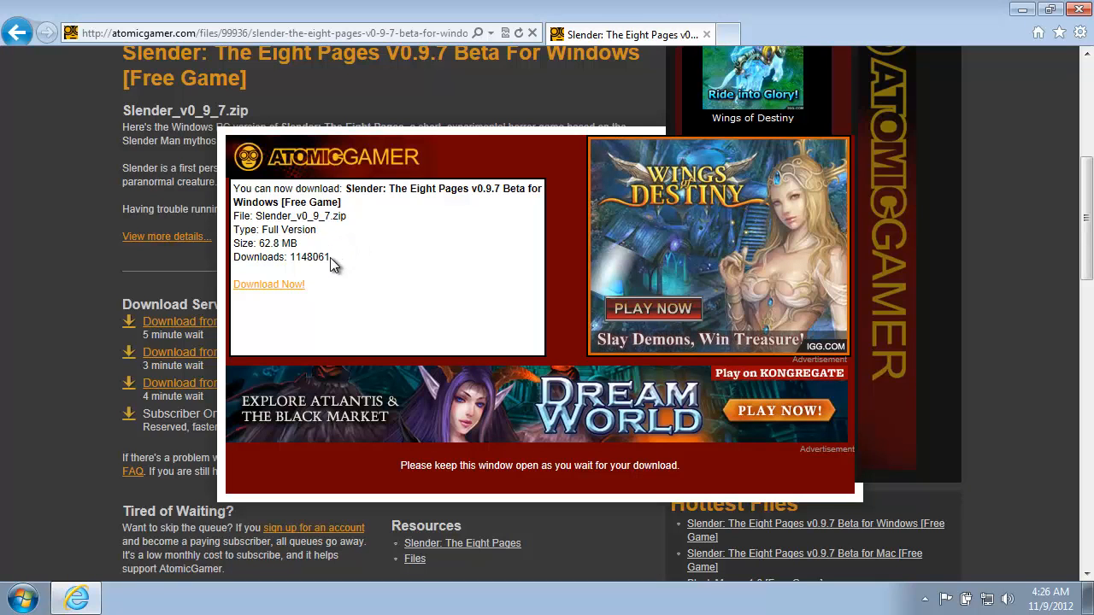
pyautogui.moveTo(268, 284)
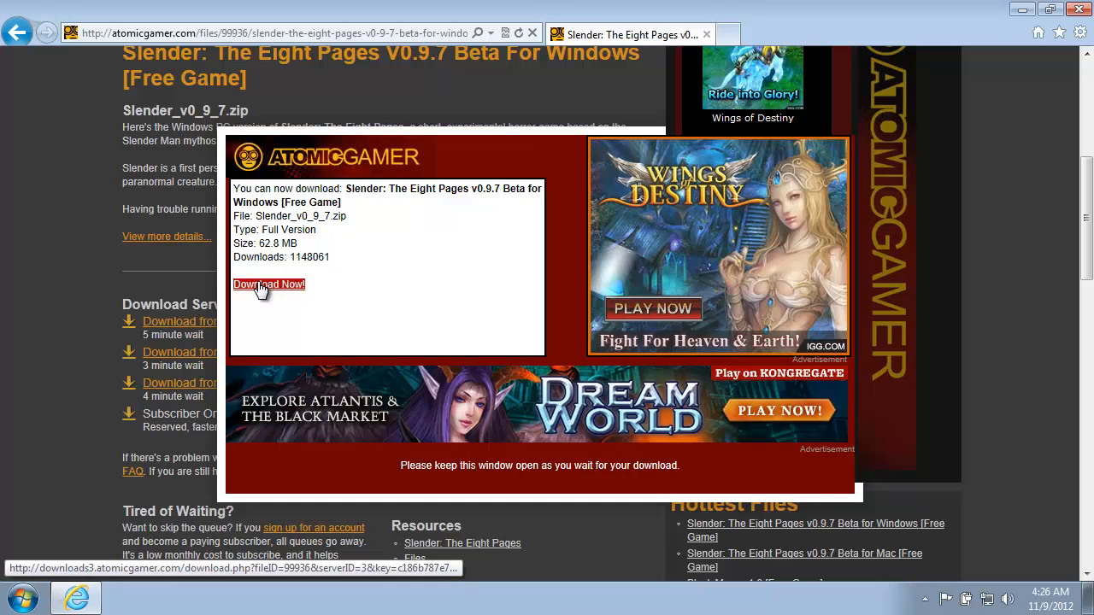
pyautogui.click(268, 284)
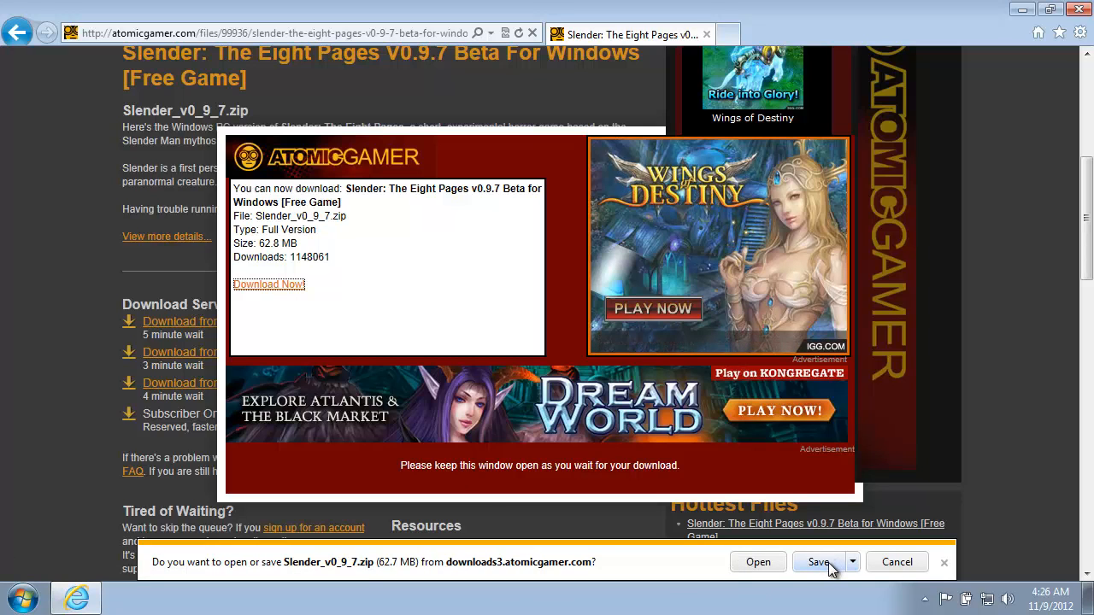
# - Save Slender_v0_9_7.zip, let the download finish, then close Internet Explorer
pyautogui.click(817, 561)
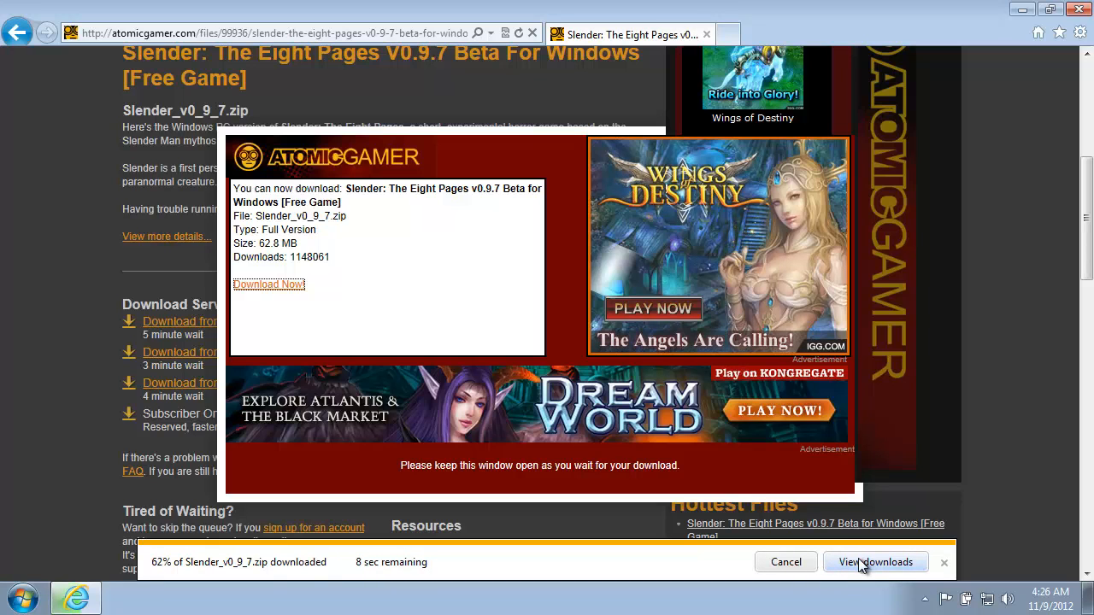
pyautogui.click(875, 562)
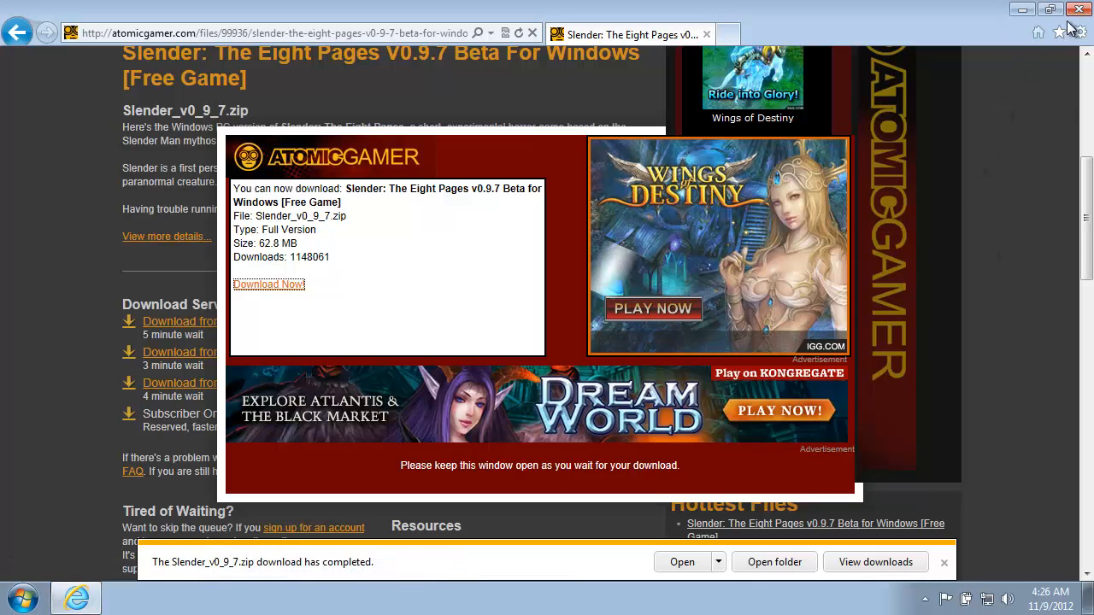
pyautogui.click(1080, 10)
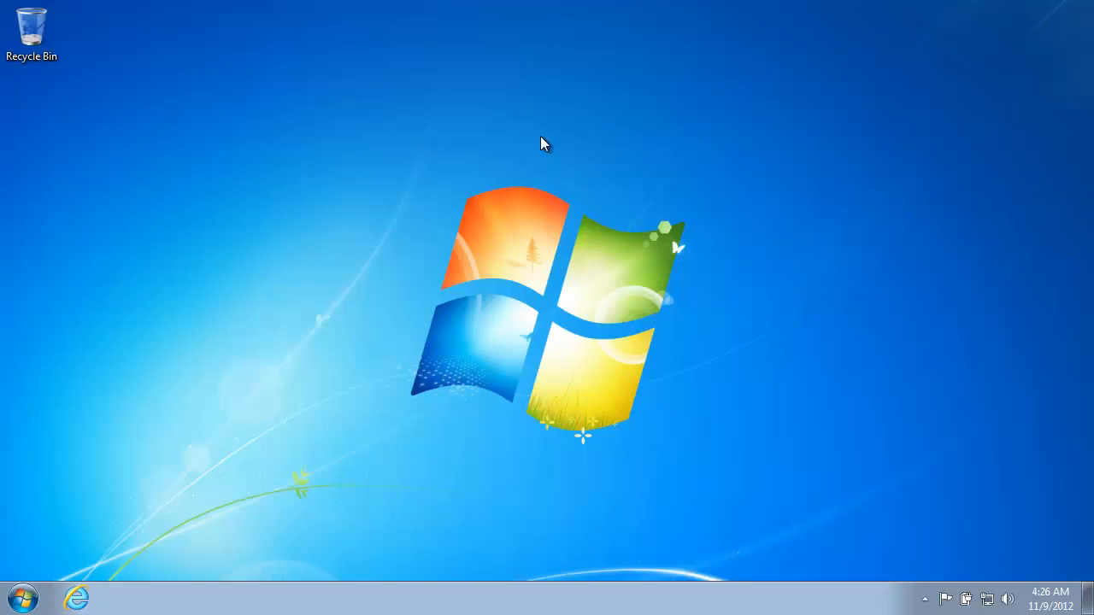
# - Go from the Start menu's user folder into Downloads, showing the Slender_v0_9_7 zip
pyautogui.click(22, 597)
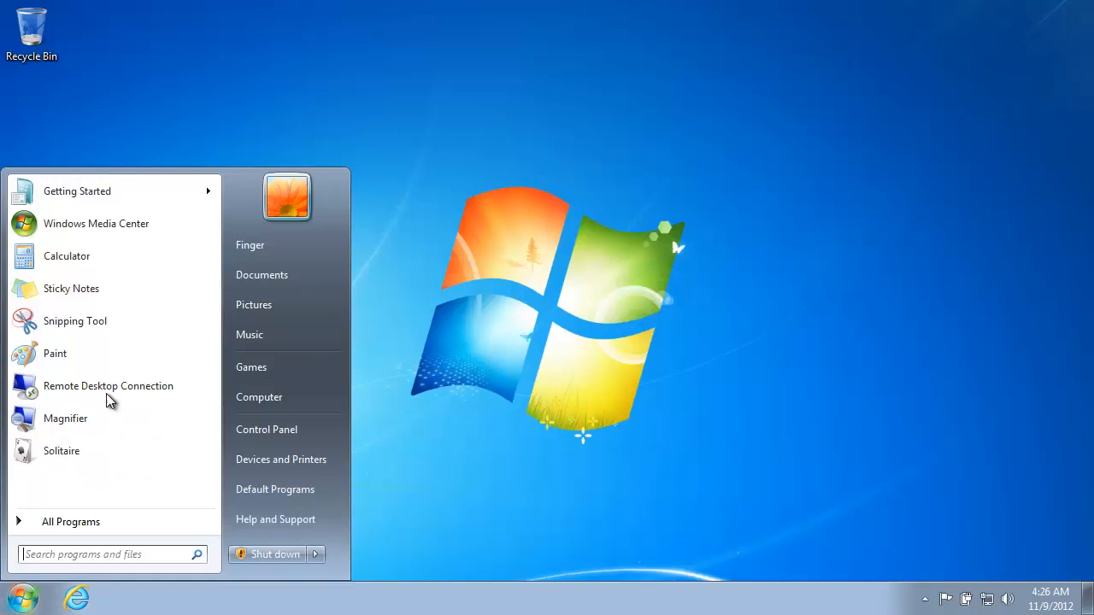
pyautogui.click(249, 247)
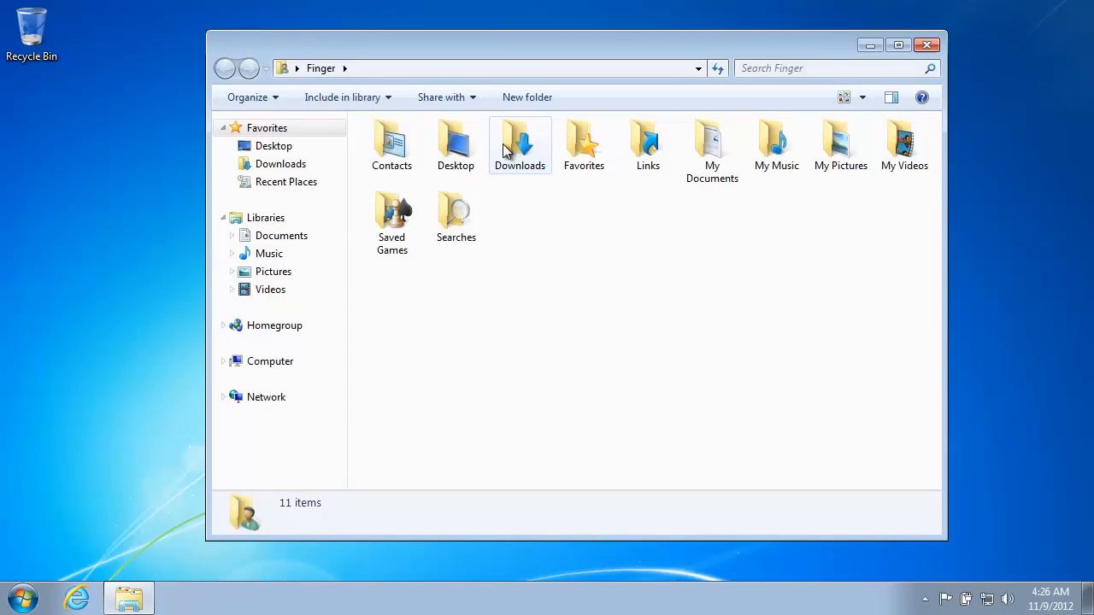
pyautogui.doubleClick(520, 141)
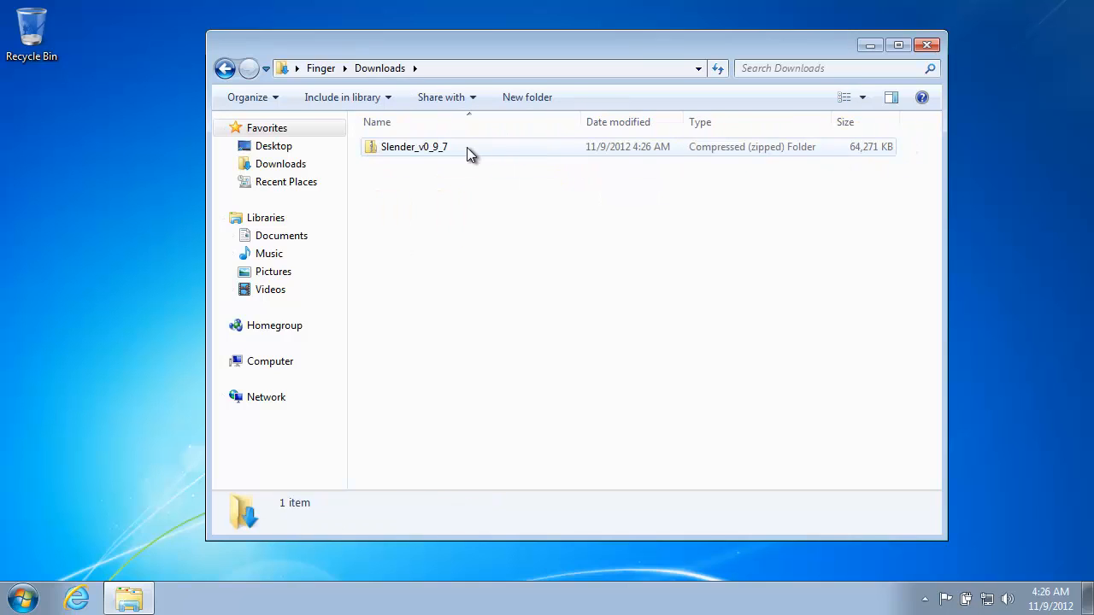
pyautogui.moveTo(675, 143)
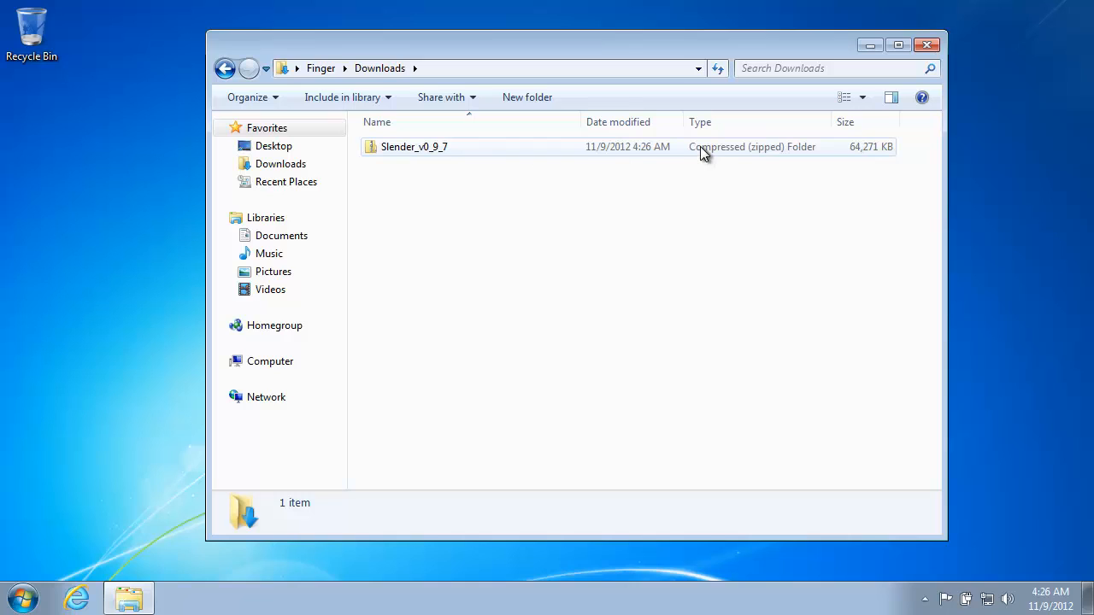
pyautogui.moveTo(800, 161)
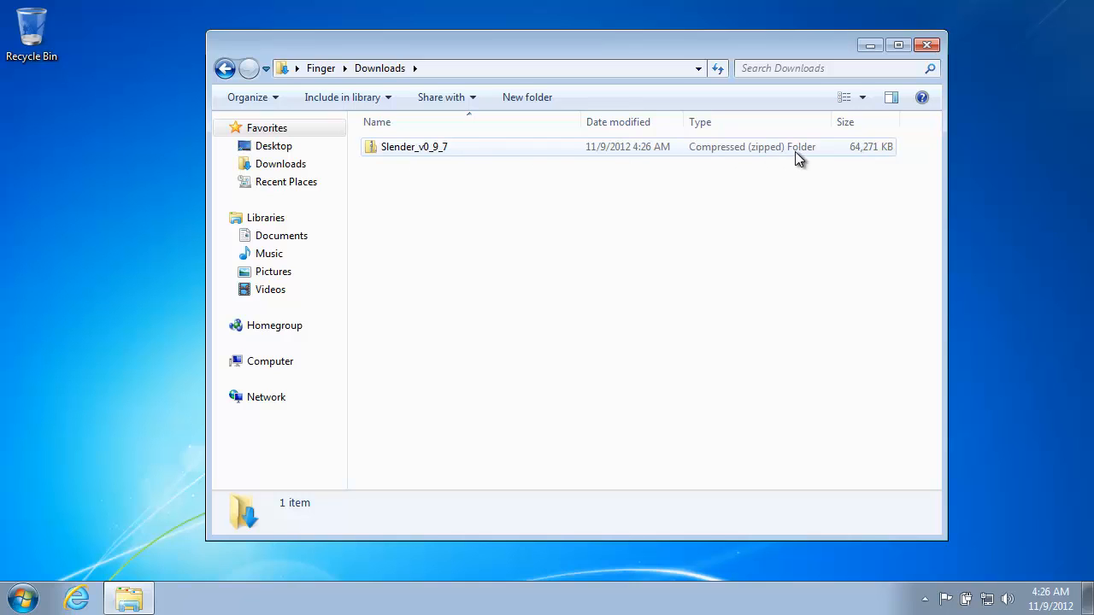
pyautogui.moveTo(417, 154)
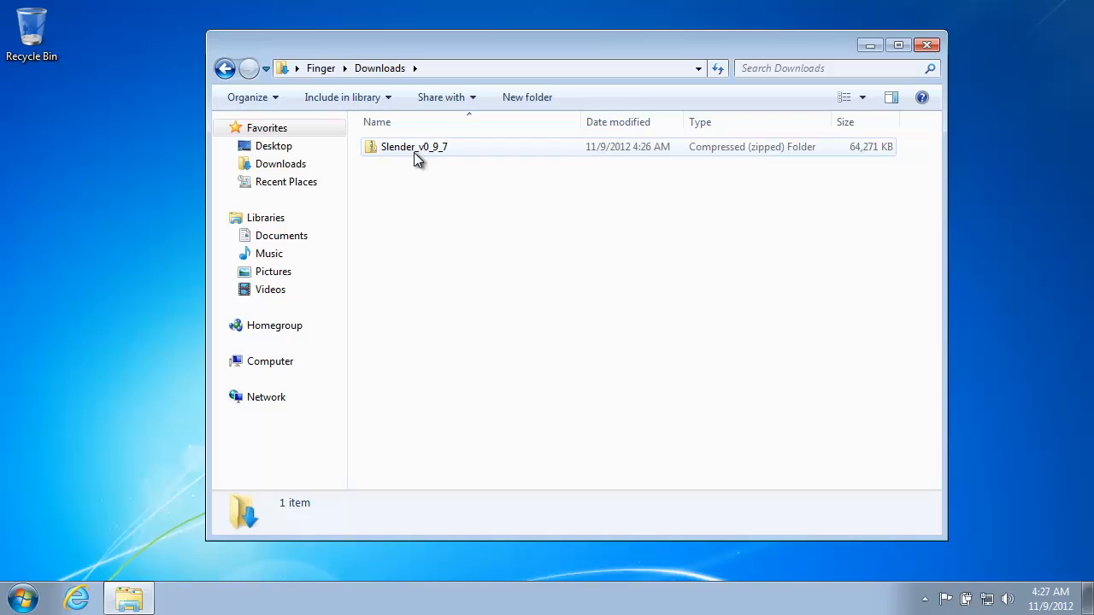
pyautogui.moveTo(417, 147)
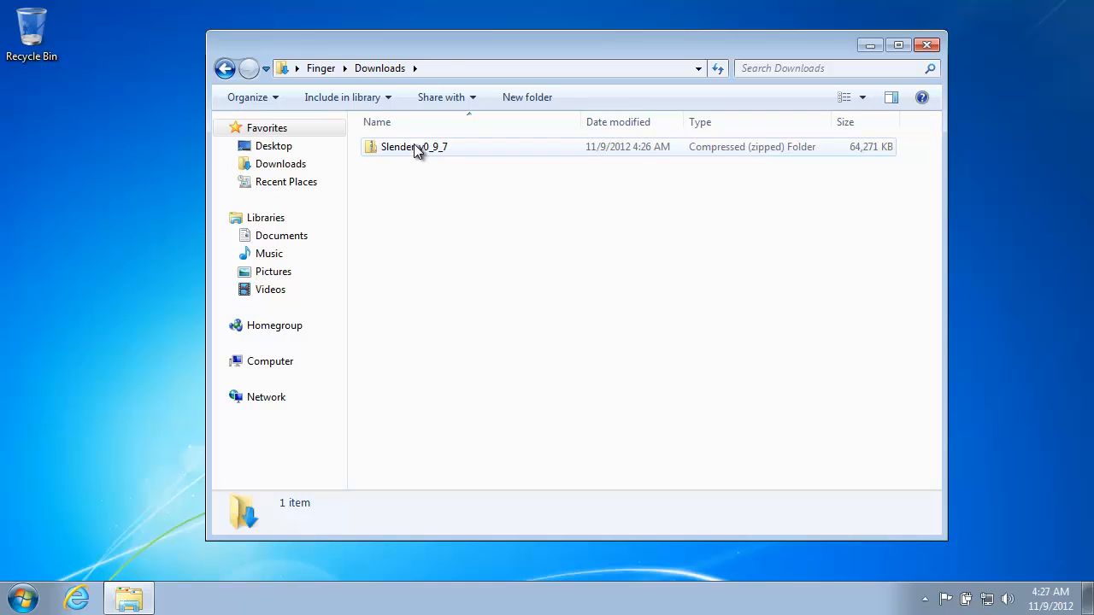
# - Extract All from the Slender_v0_9_7 zip to the default Downloads destination
pyautogui.rightClick(413, 147)
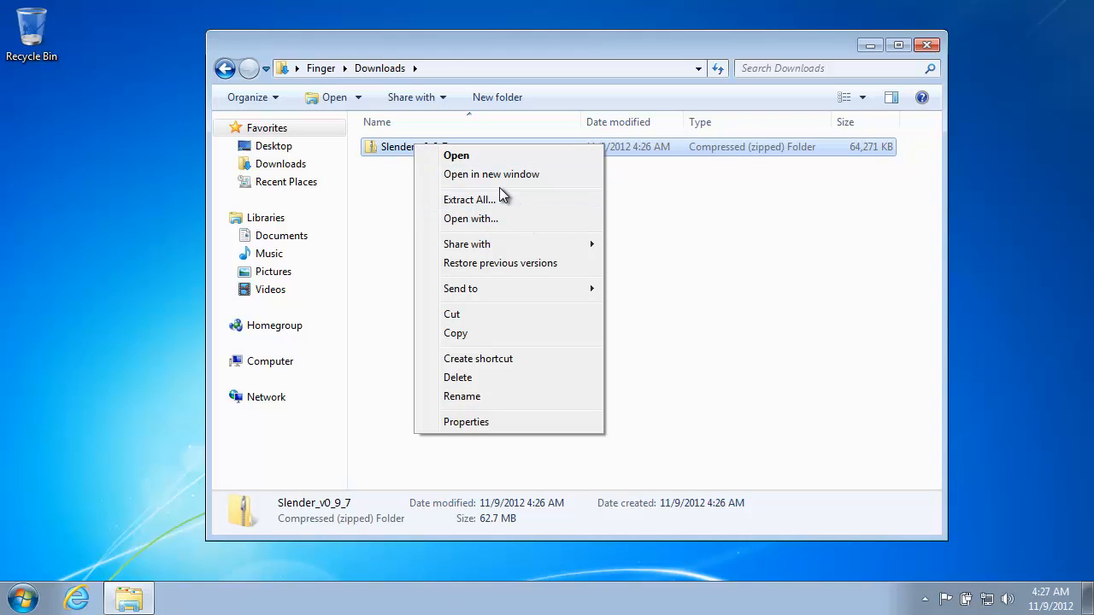
pyautogui.moveTo(410, 171)
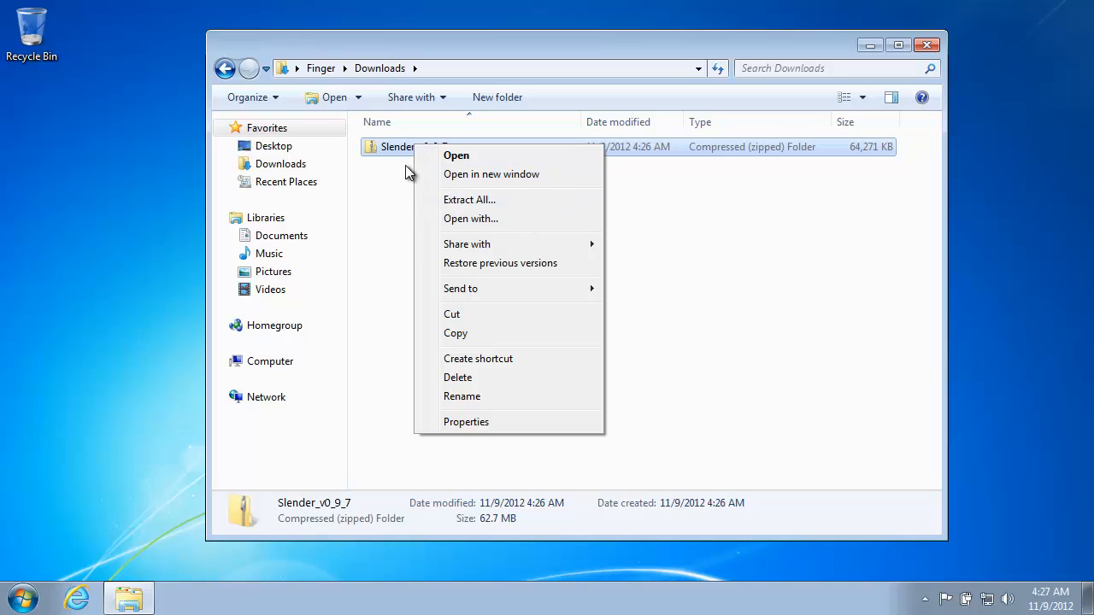
pyautogui.moveTo(468, 198)
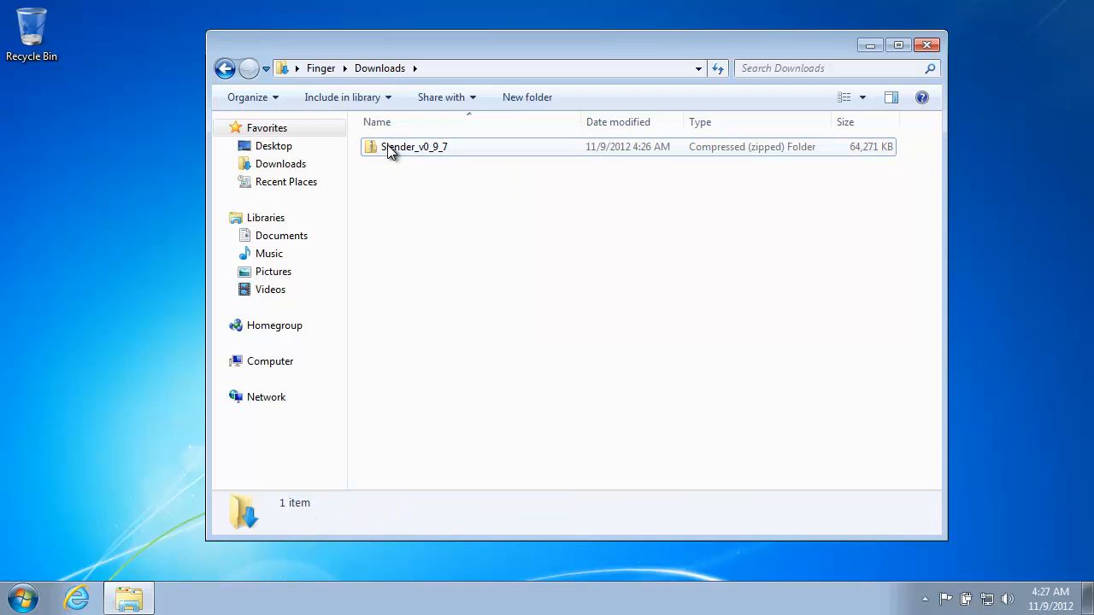
pyautogui.rightClick(414, 147)
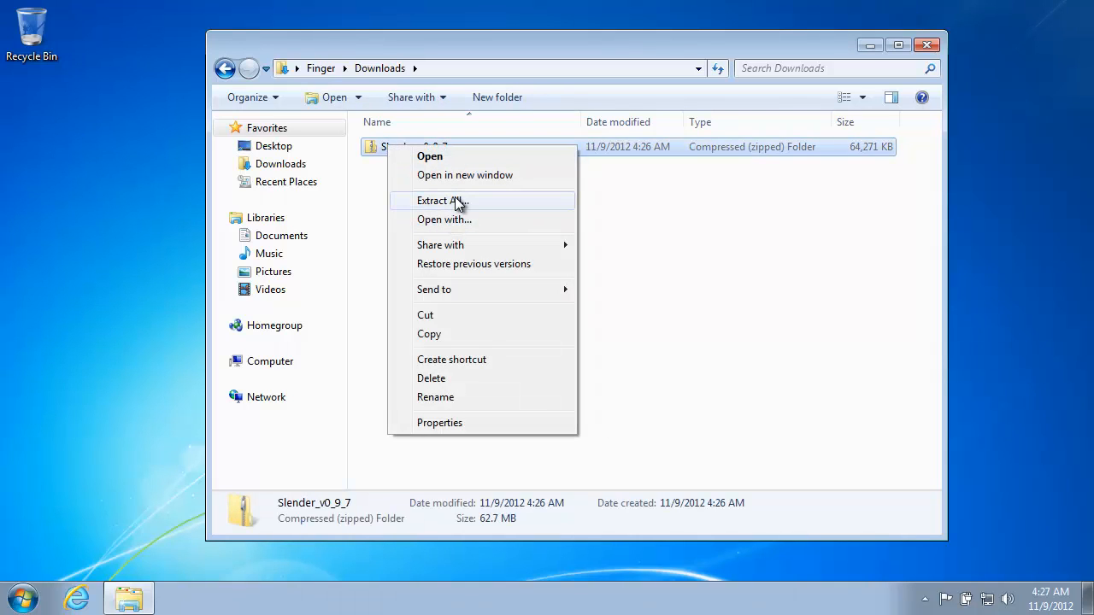
pyautogui.click(442, 200)
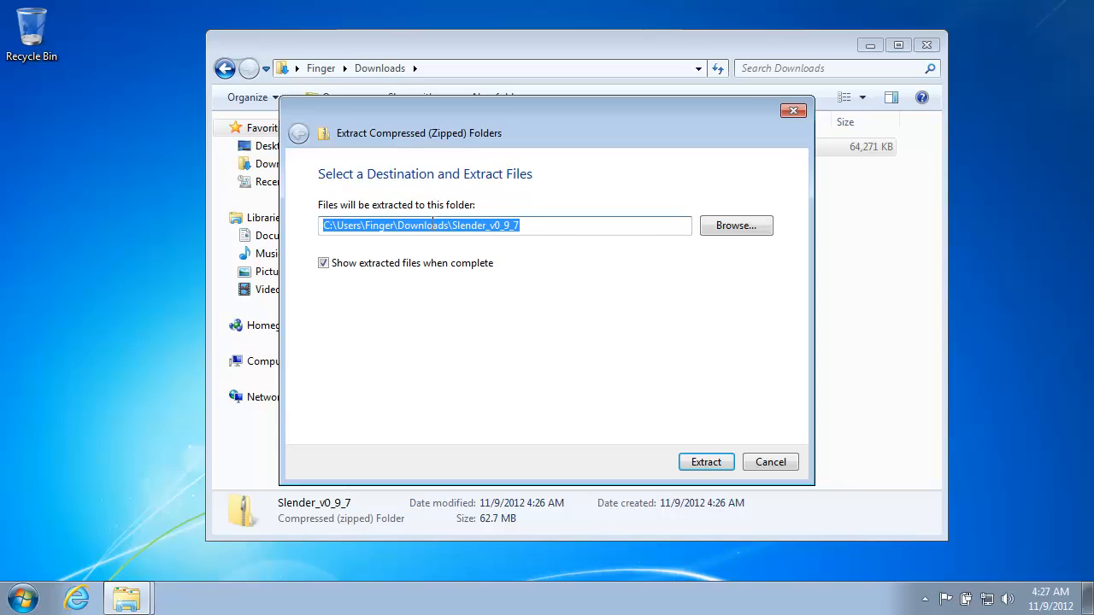
pyautogui.moveTo(595, 302)
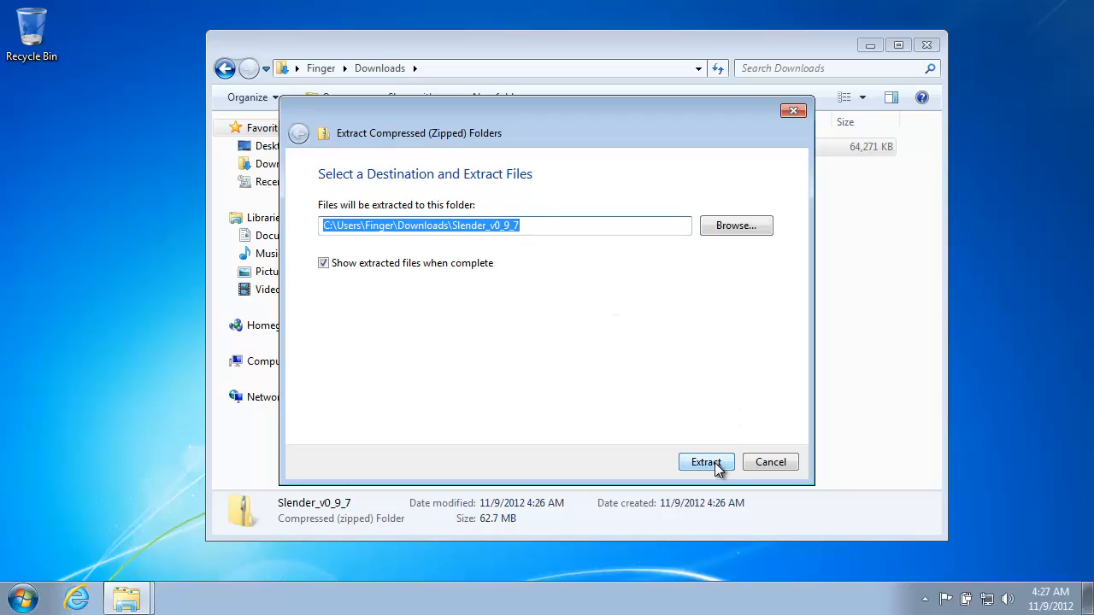
pyautogui.click(706, 462)
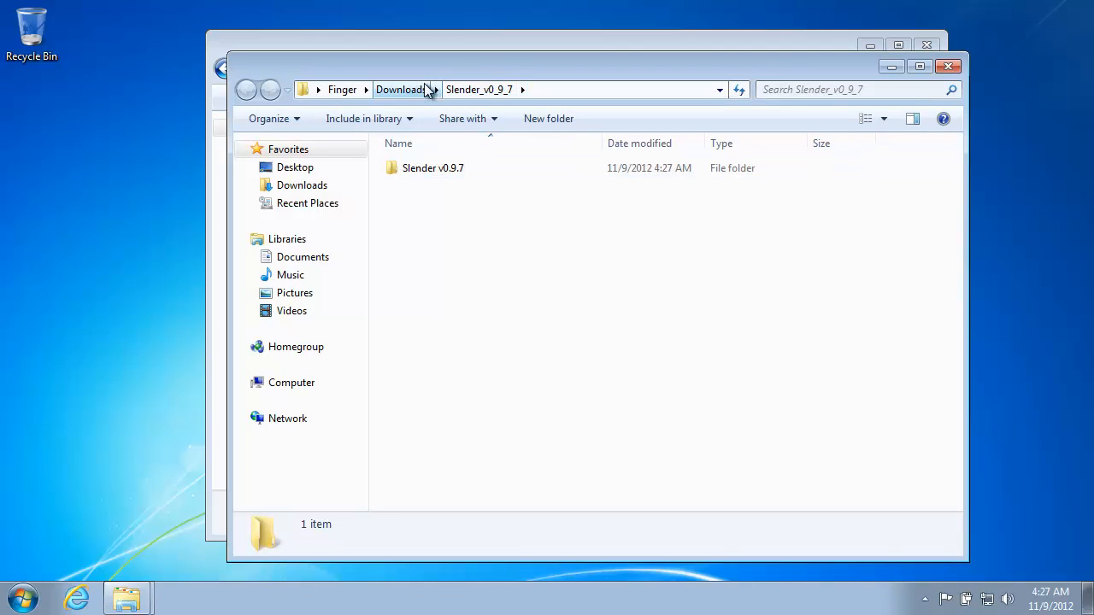
# - View the game files inside Slender v0.9.7, then close that folder window
pyautogui.doubleClick(434, 168)
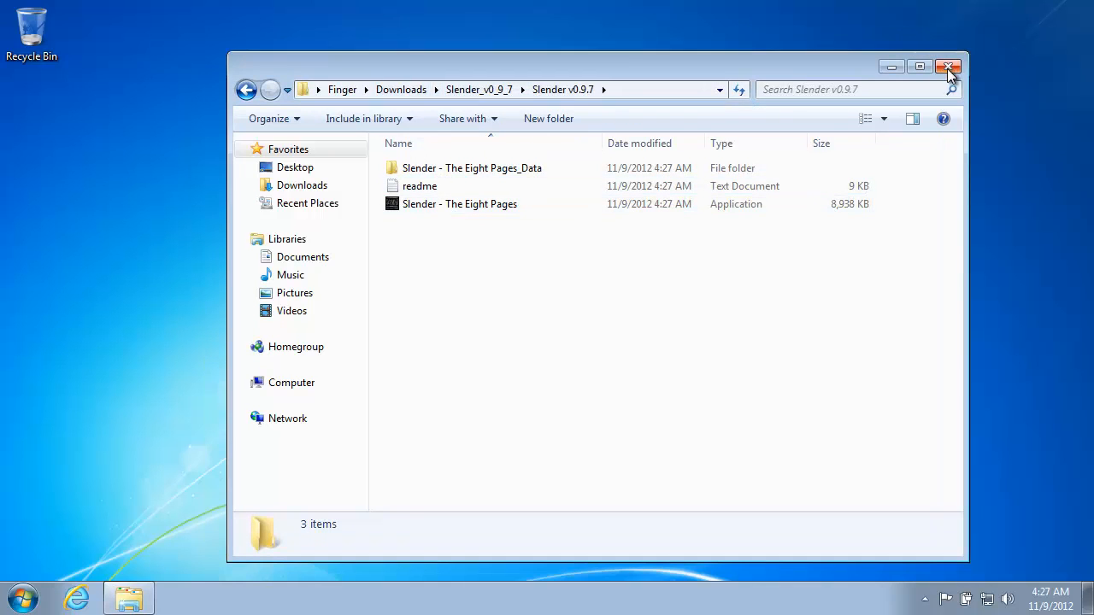
pyautogui.click(948, 65)
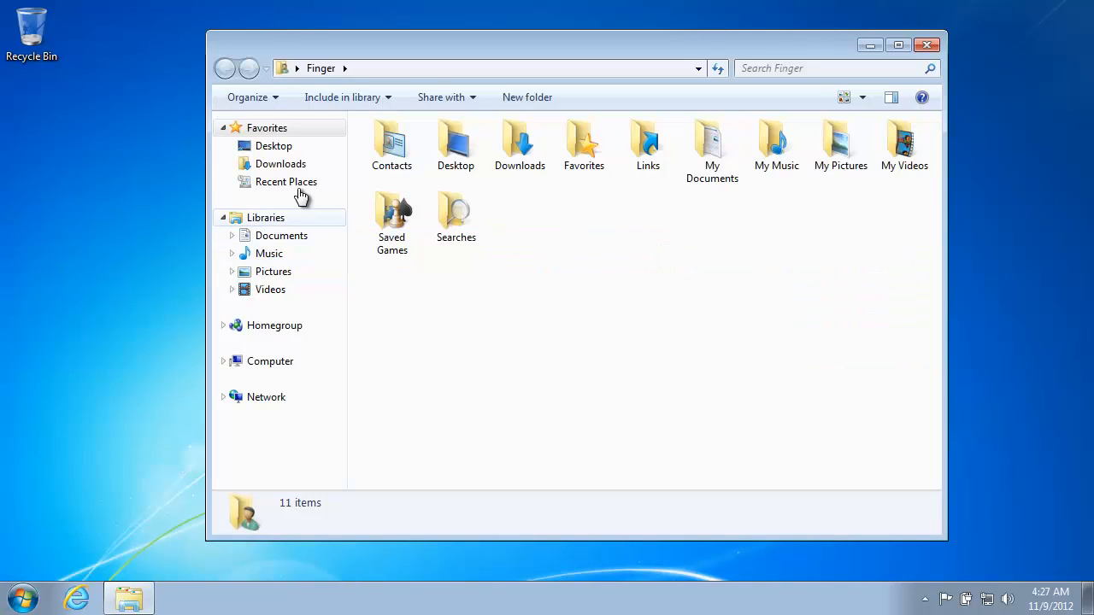
# - Revisit Downloads > Slender_v0_9_7 > Slender v0.9.7, select the game application, and return up one level
pyautogui.click(280, 164)
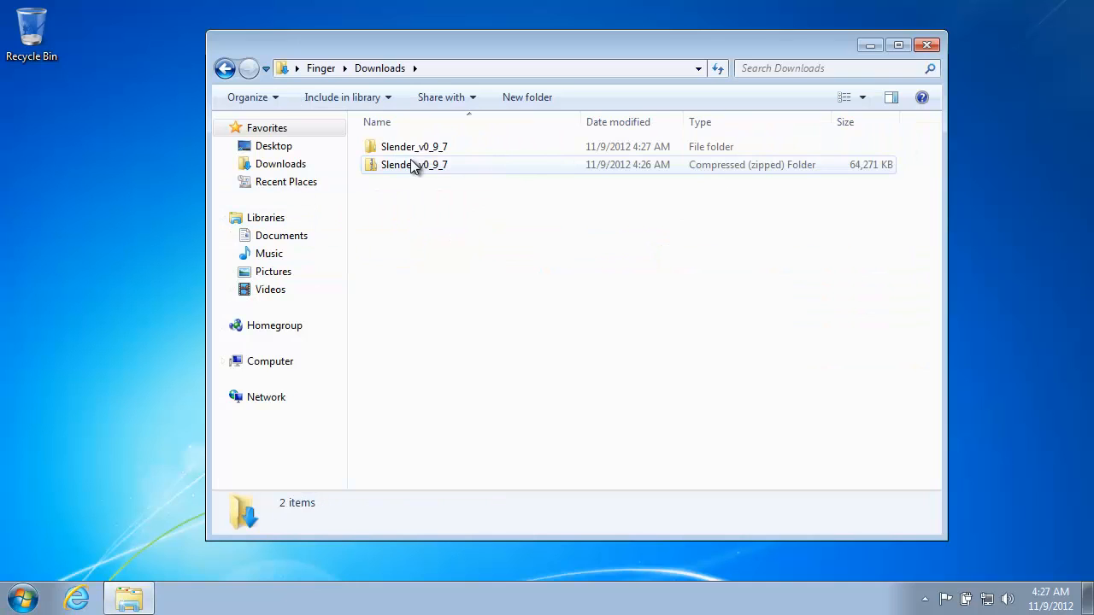
pyautogui.click(413, 147)
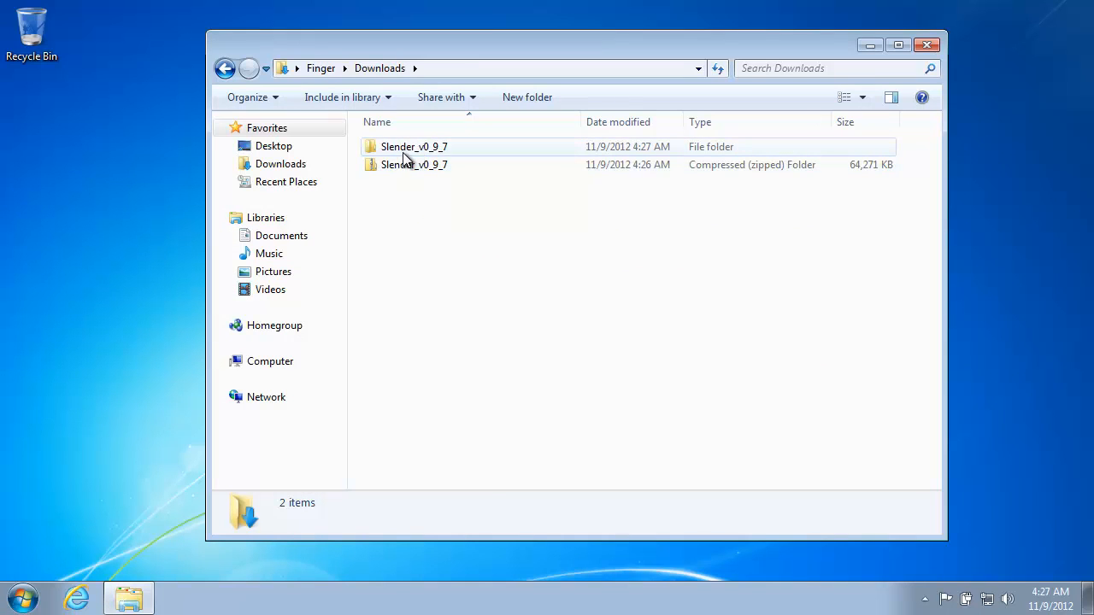
pyautogui.doubleClick(414, 147)
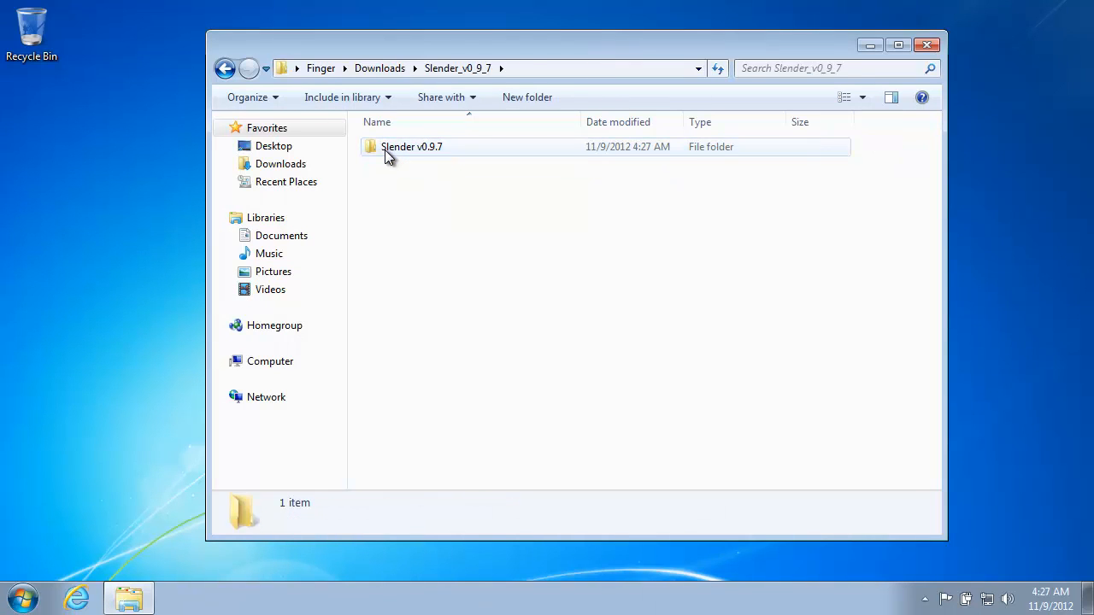
pyautogui.doubleClick(410, 147)
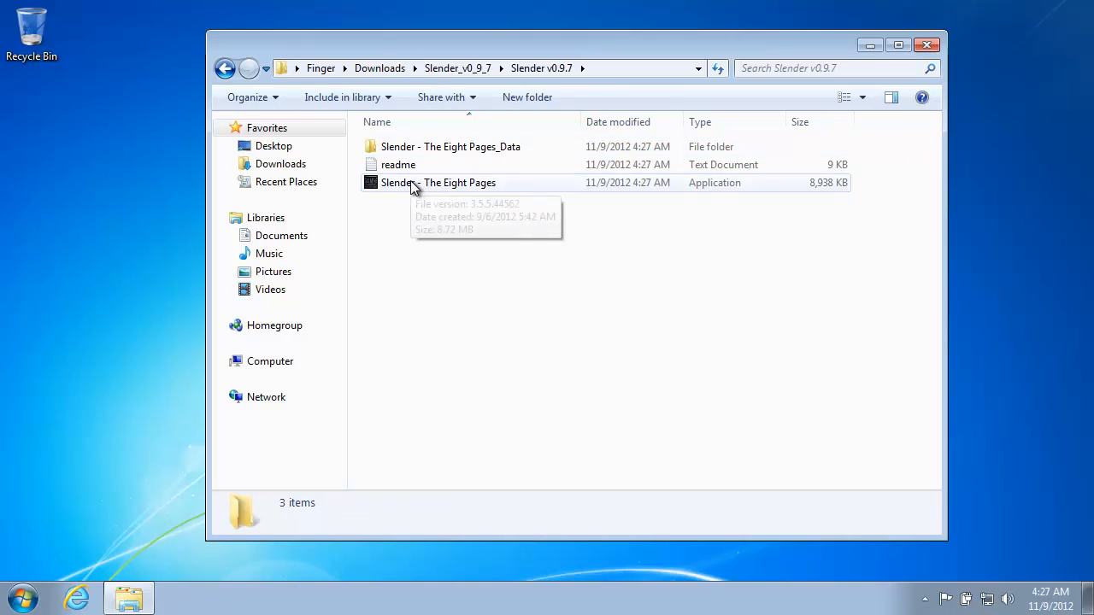
pyautogui.click(437, 181)
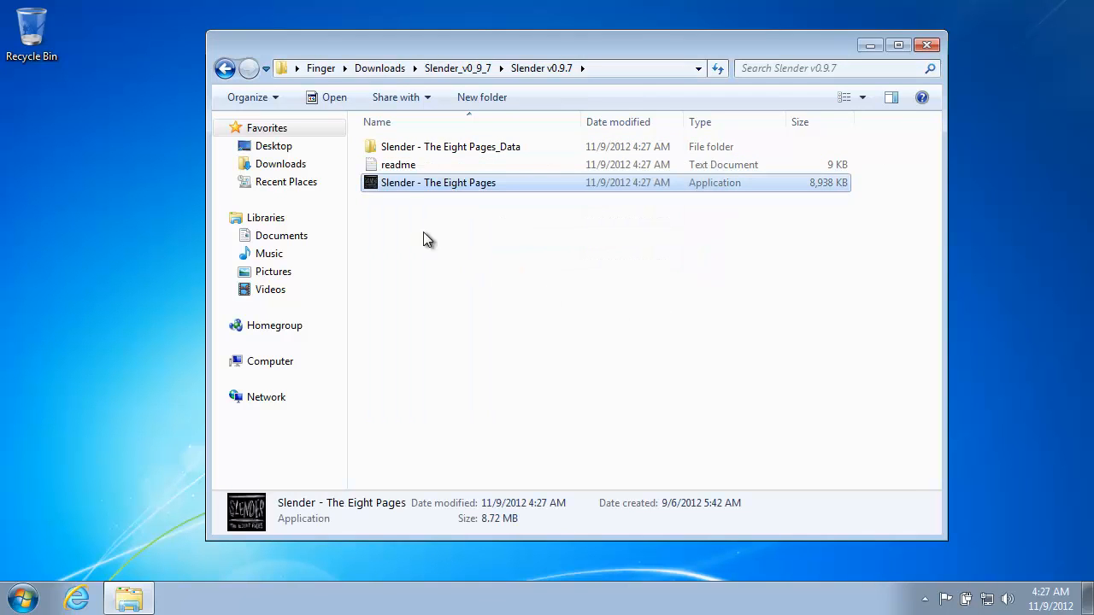
pyautogui.click(226, 68)
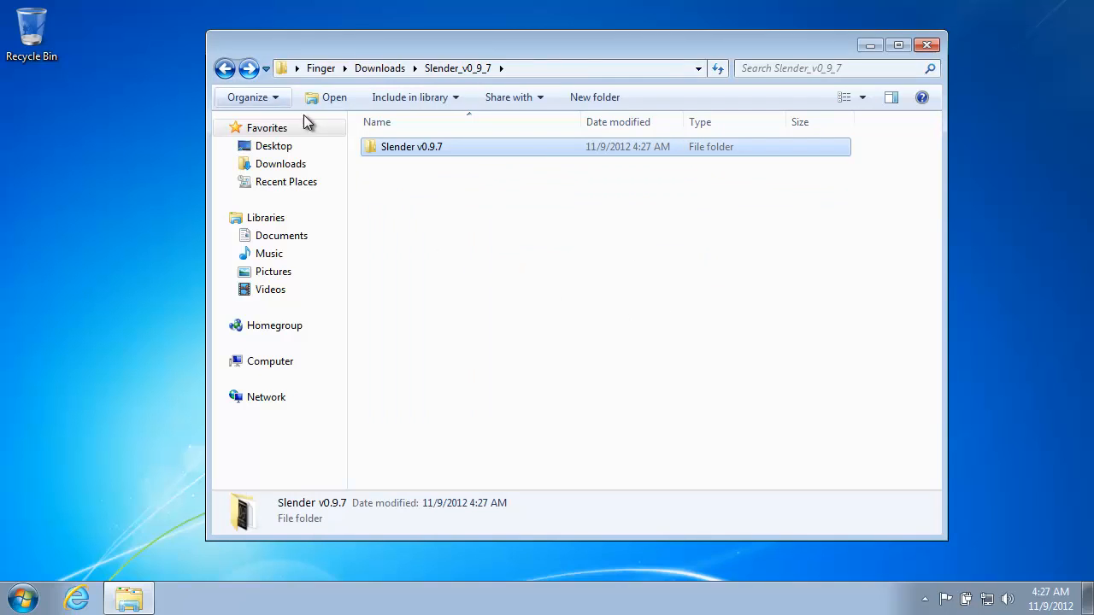
# - Drag the Slender v0.9.7 folder onto the desktop and close its window
pyautogui.moveTo(410, 146); pyautogui.dragTo(72, 94)
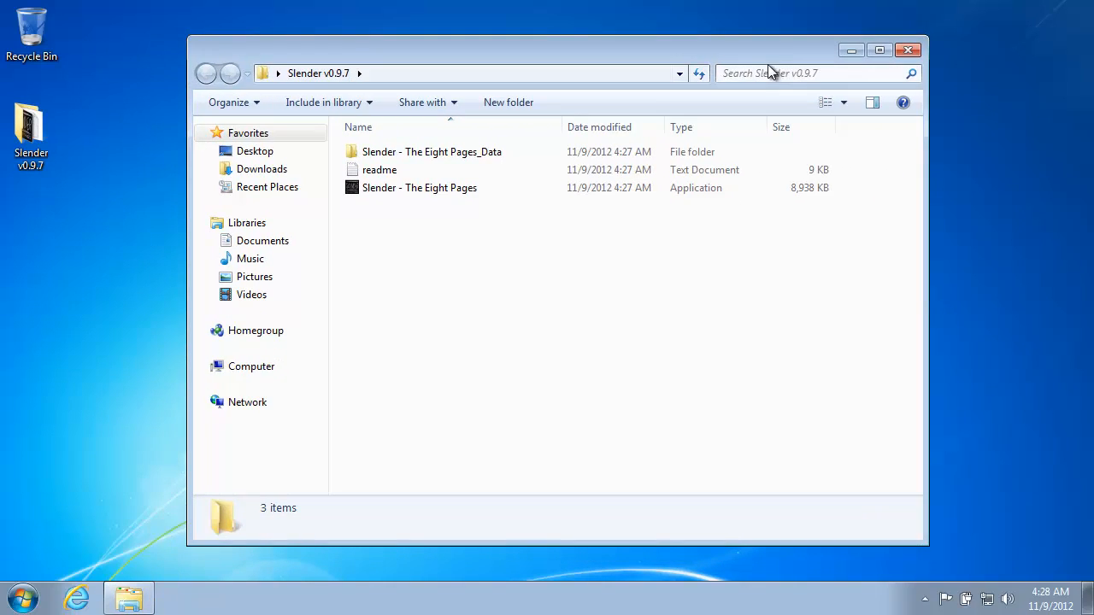
pyautogui.moveTo(907, 51)
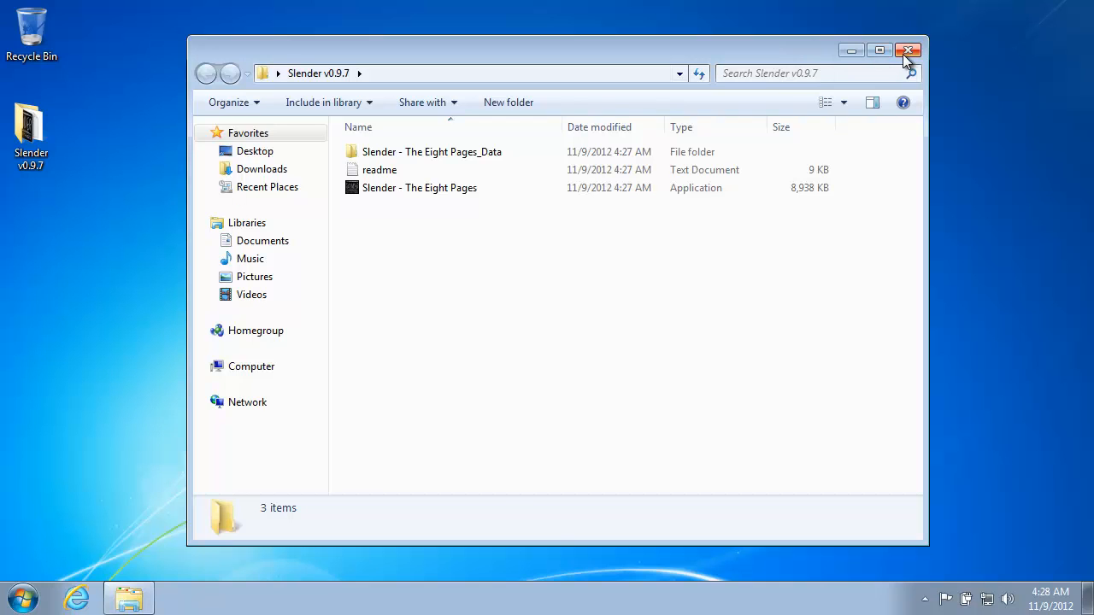
pyautogui.click(909, 51)
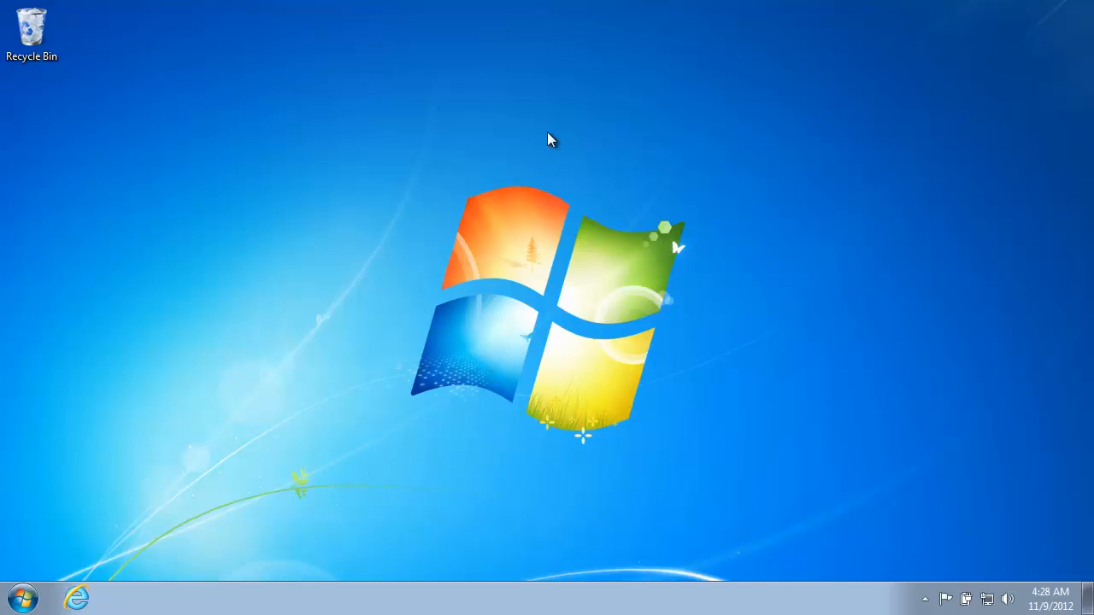
pyautogui.moveTo(955, 588)
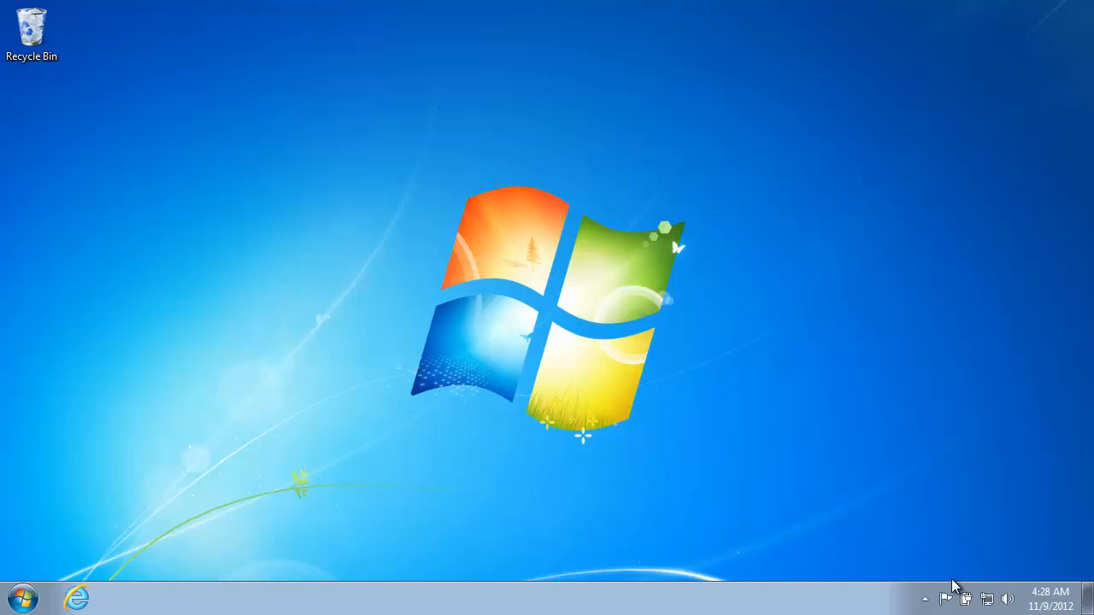